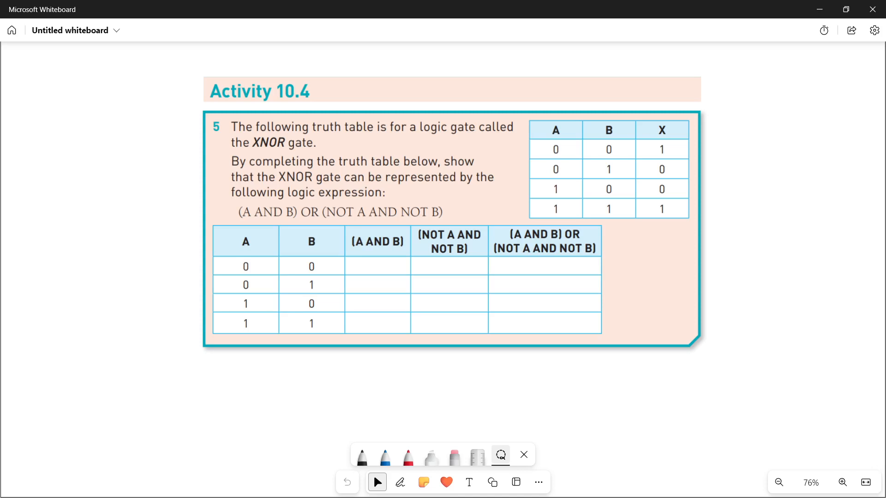
Select the black pen from the inking toolbar for freehand drawing
left_click(384, 456)
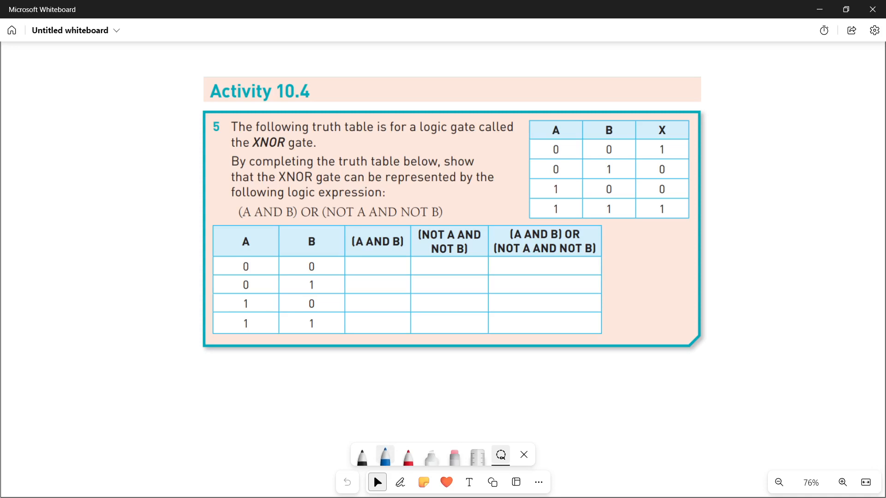
left_click(400, 482)
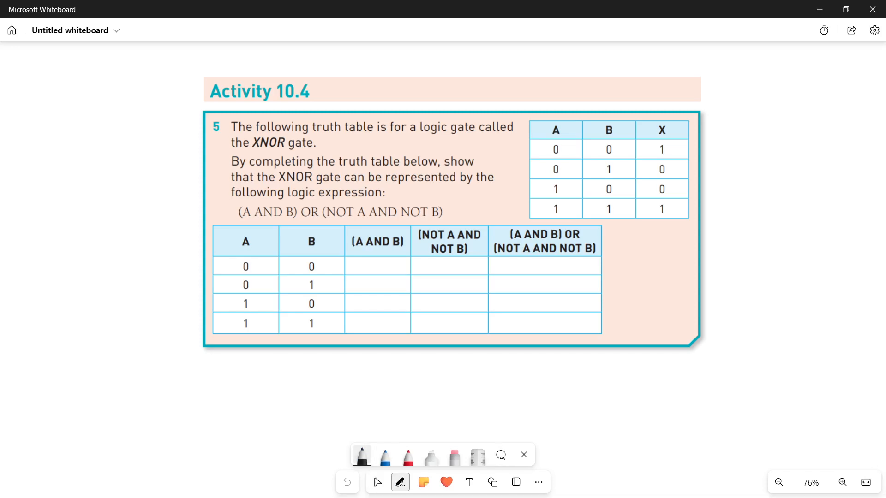
Label the upper table XNOR and XOR and draw arrows over columns A, B and X
left_click_drag(746, 119, 700, 133)
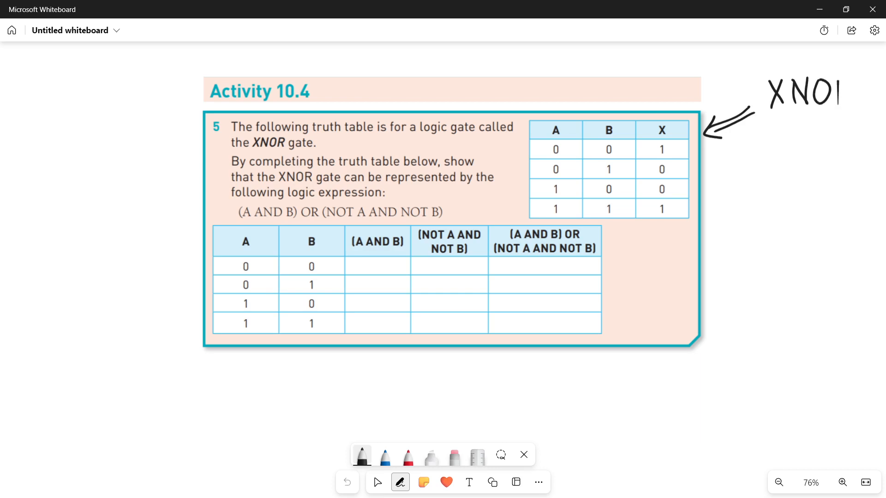
left_click_drag(822, 88, 842, 105)
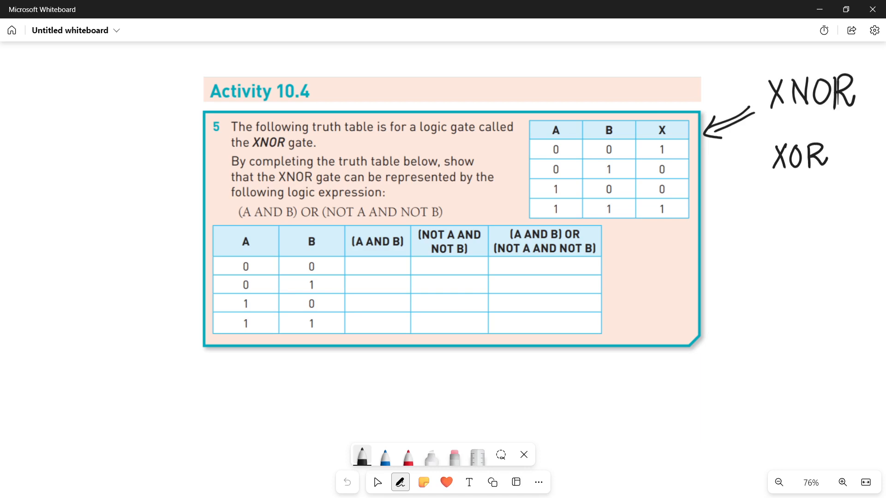
left_click_drag(553, 91, 554, 116)
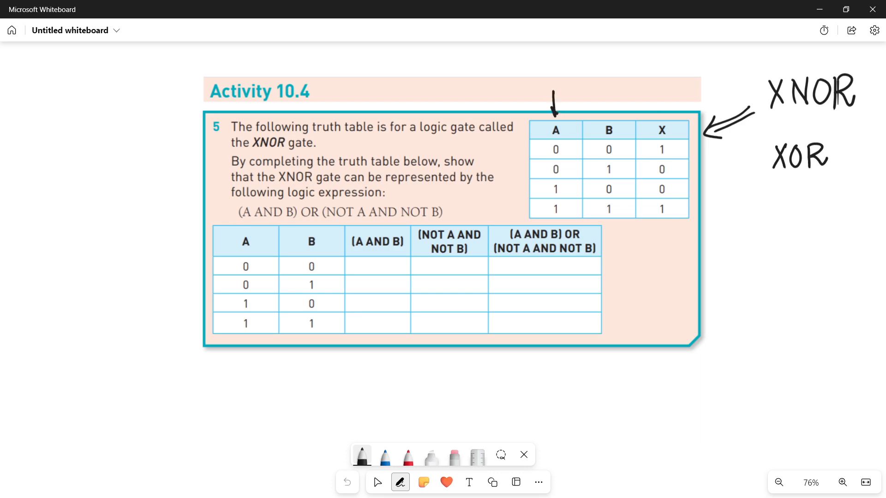
left_click_drag(604, 85, 604, 110)
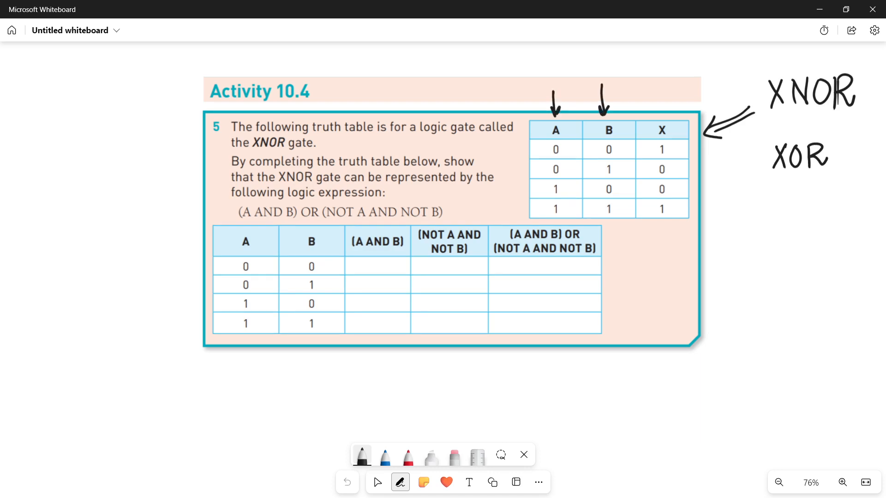
left_click_drag(661, 82, 662, 104)
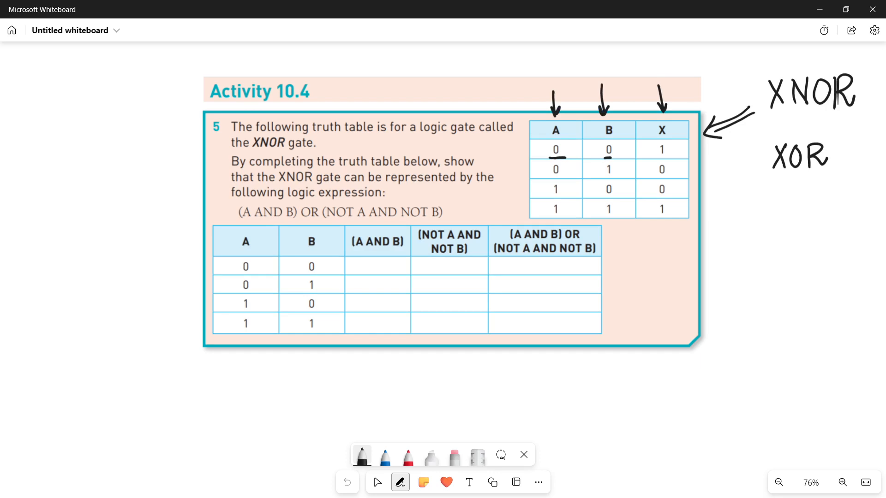
Underline the matching inputs, circle the output 1s in the first and last rows, and select all the ink
left_click_drag(551, 215, 571, 216)
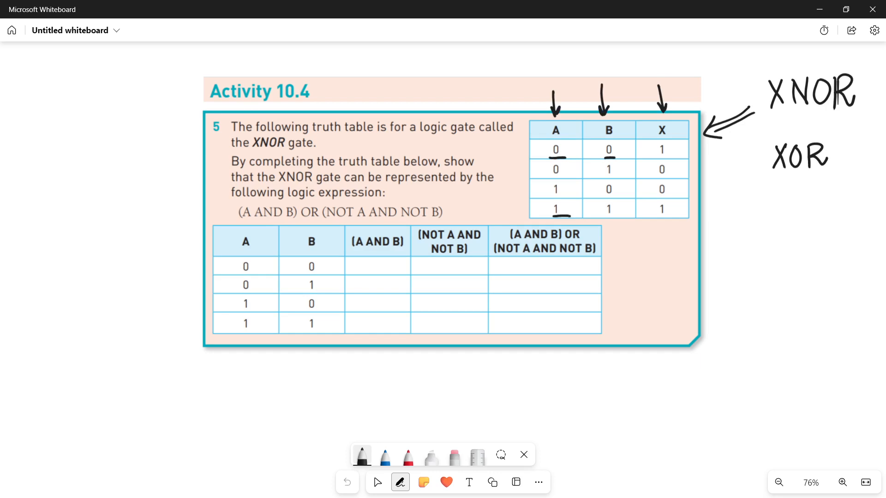
left_click_drag(653, 200, 672, 217)
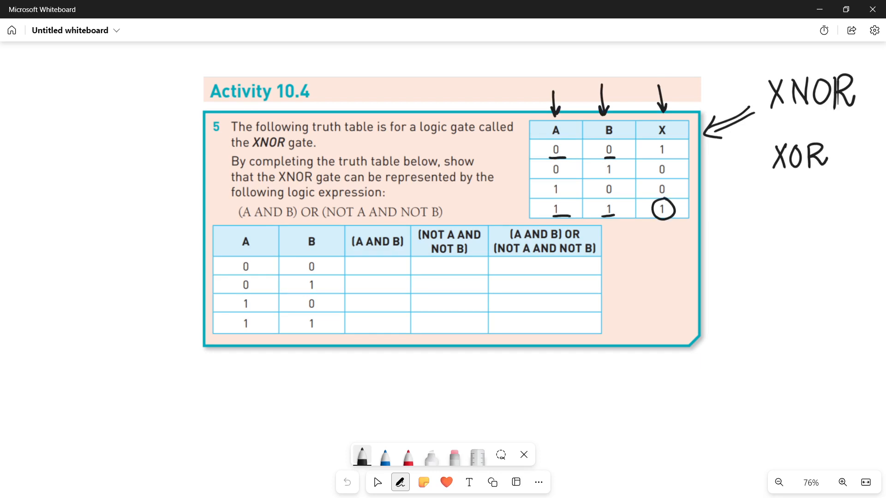
left_click_drag(652, 140, 672, 159)
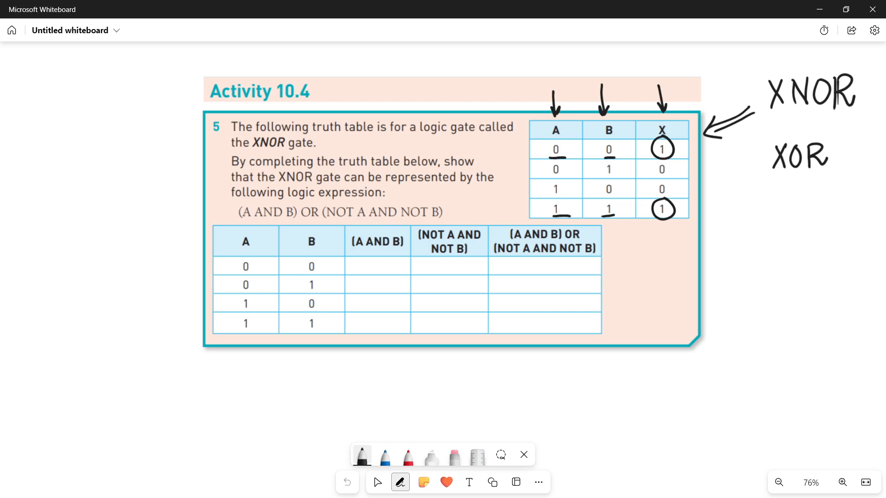
left_click(499, 455)
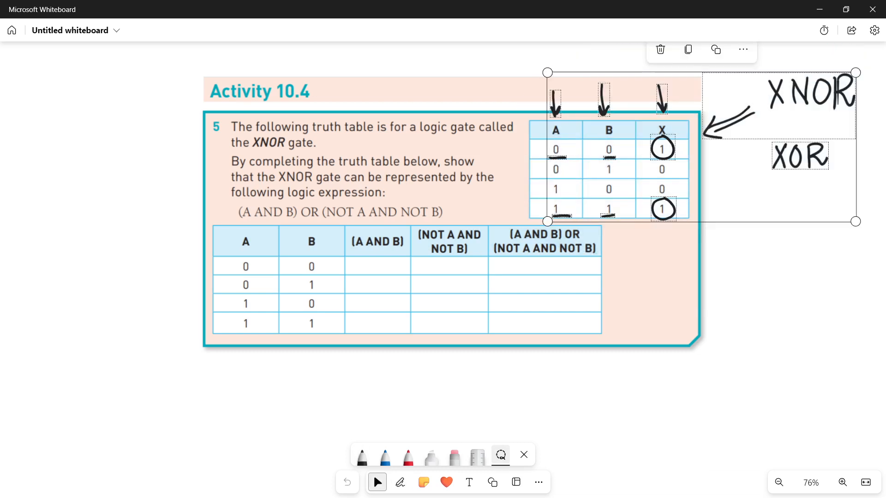
Delete the selected XNOR annotations and draw an arrow toward the lower table's first rows
left_click(660, 49)
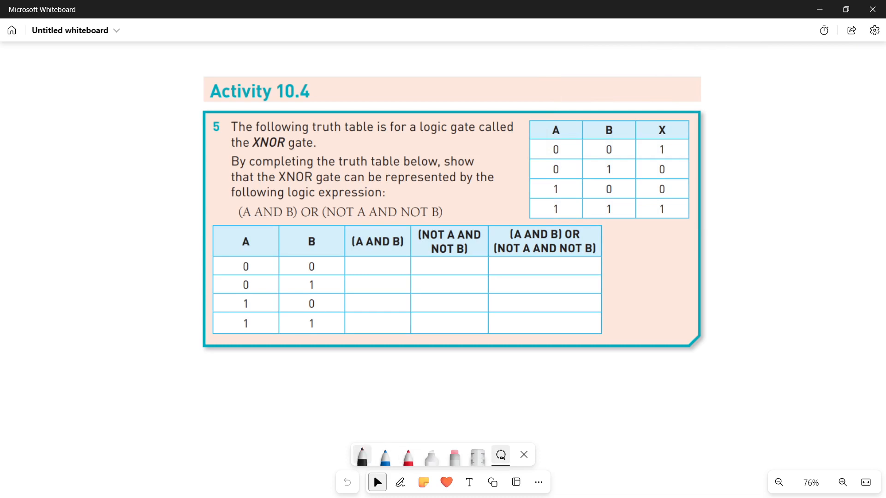
left_click_drag(125, 276, 189, 274)
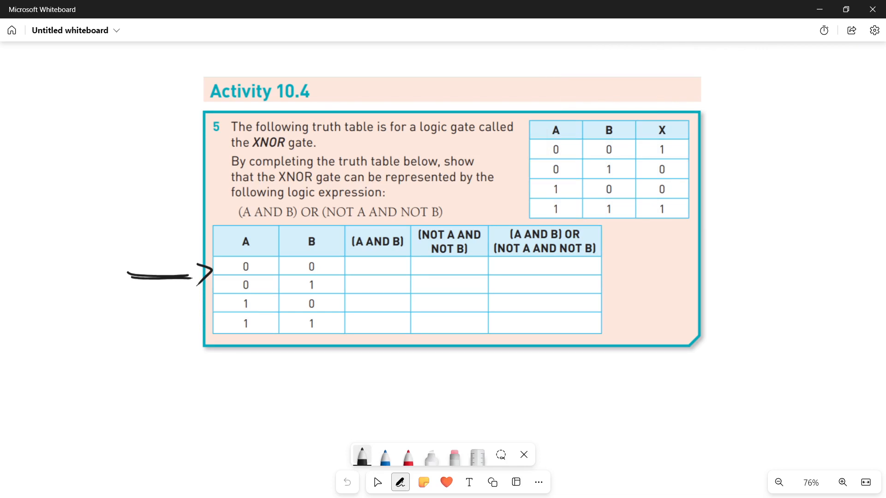
Underline (A AND B) and (NOT A AND NOT B) and draw arrows from them to their table columns
left_click_drag(240, 222, 291, 221)
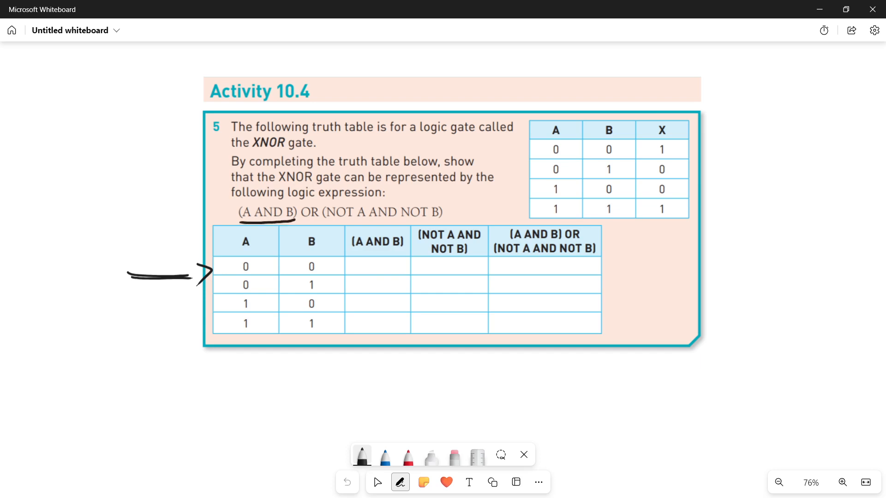
left_click_drag(326, 222, 441, 225)
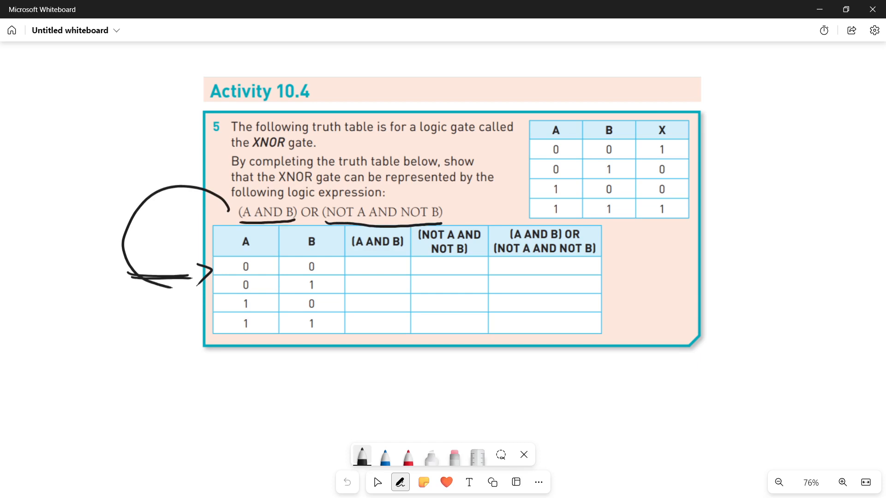
left_click_drag(383, 342, 383, 376)
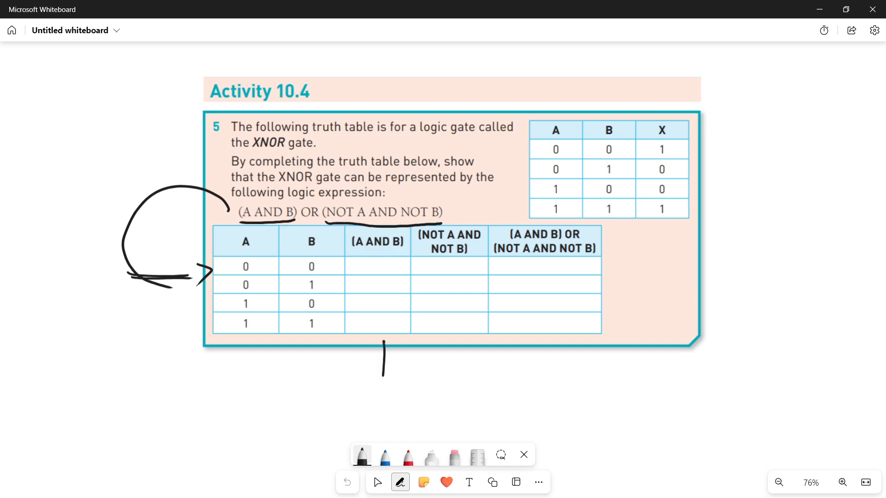
left_click_drag(385, 367, 387, 336)
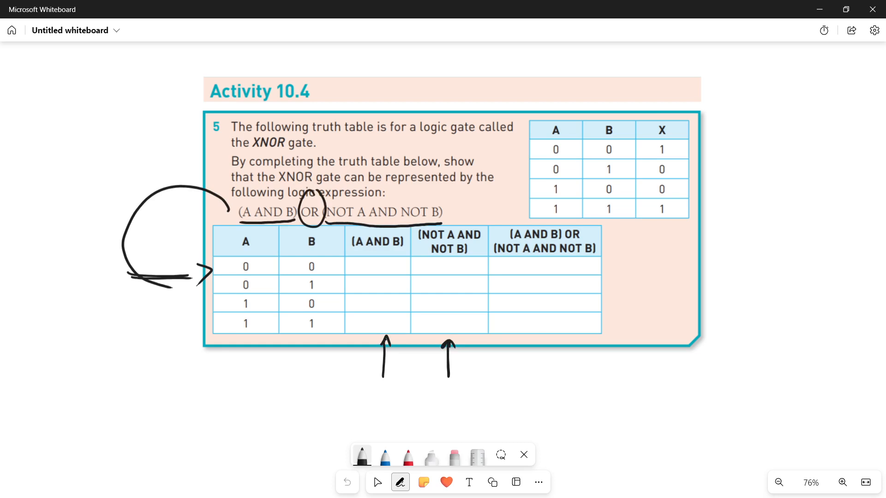
Draw arrows to the combined column and the XNOR table, then clear all ink from the board
left_click_drag(539, 375, 539, 330)
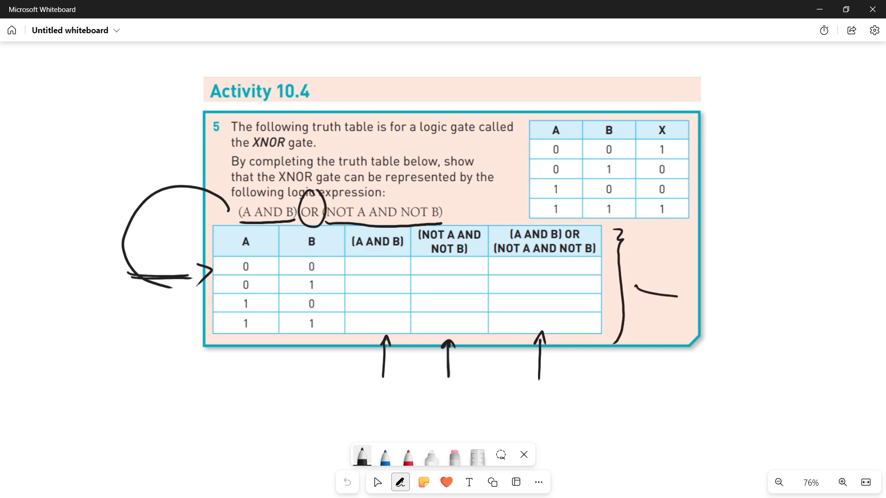
left_click_drag(639, 291, 715, 181)
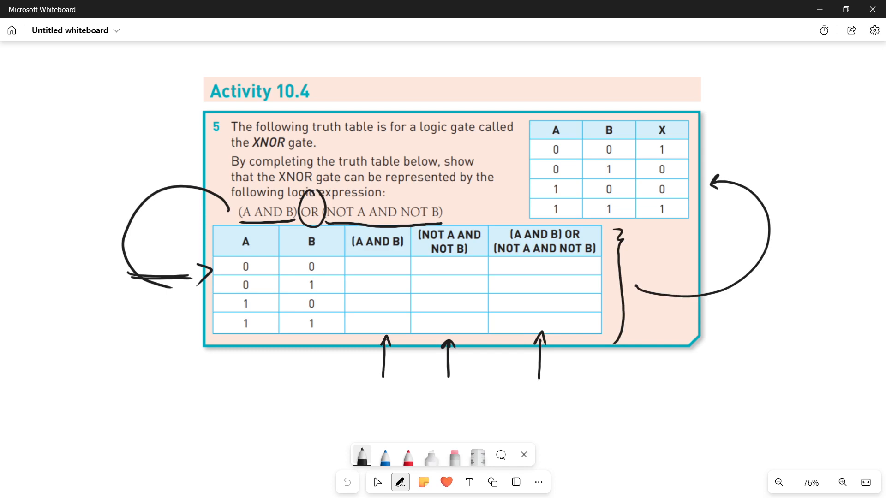
left_click(499, 455)
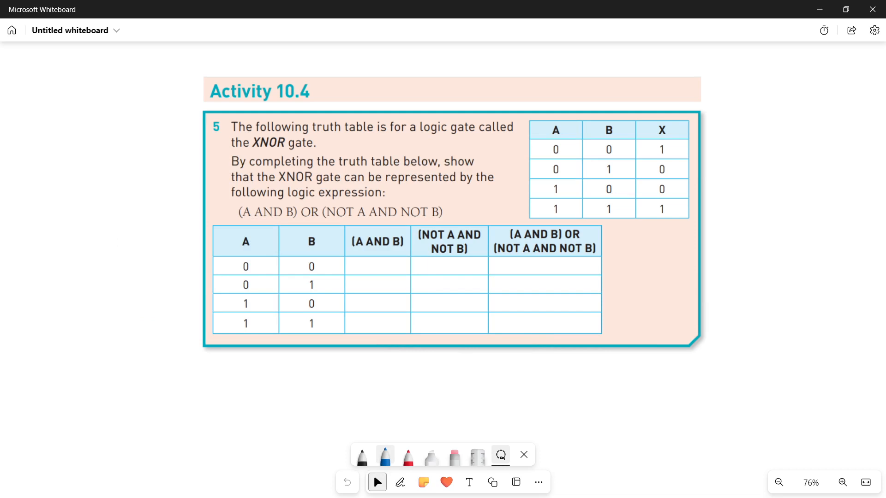
Write 0, 0, 0, 1 down the (A AND B) column in blue ink, with an AND mark in row one
left_click(400, 482)
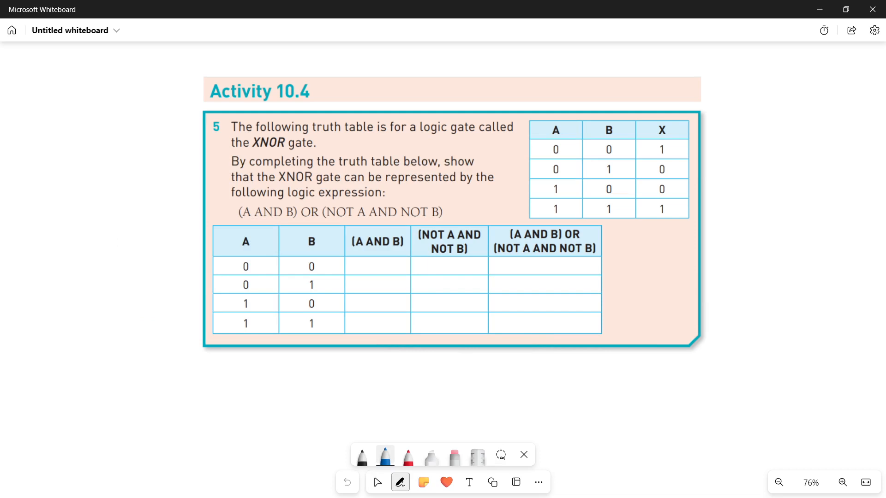
left_click_drag(380, 370, 384, 332)
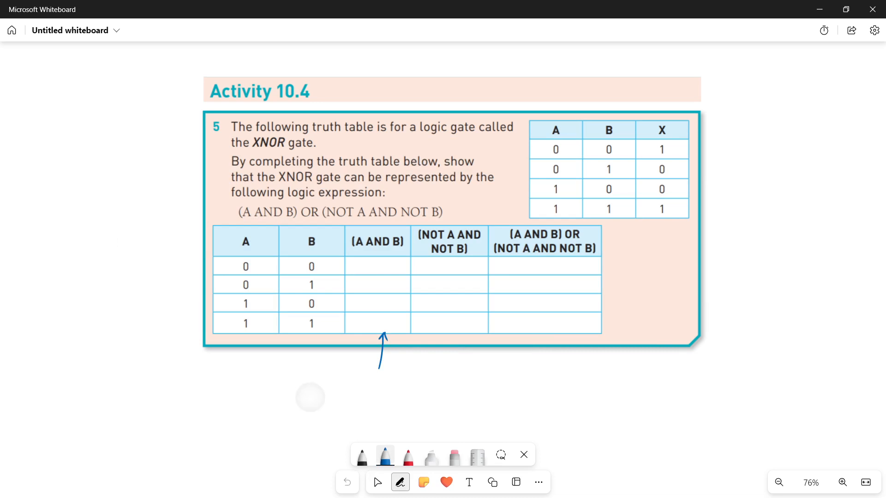
left_click_drag(283, 266, 373, 264)
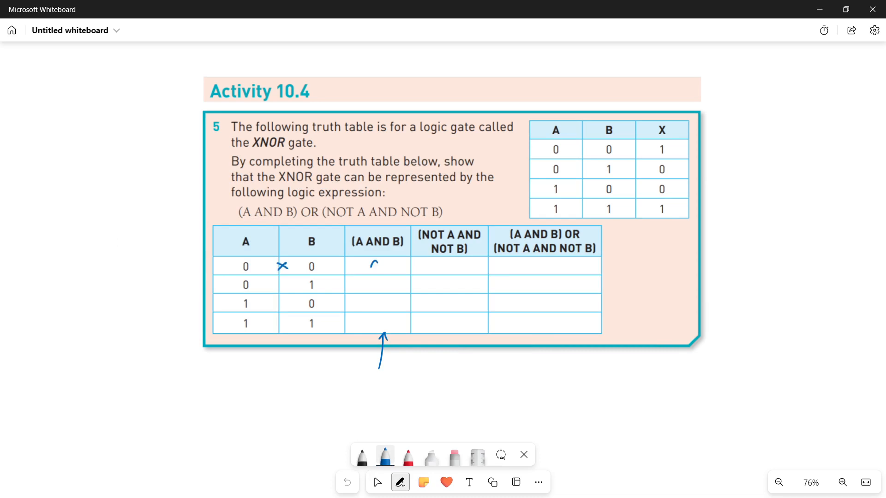
left_click_drag(378, 270, 376, 262)
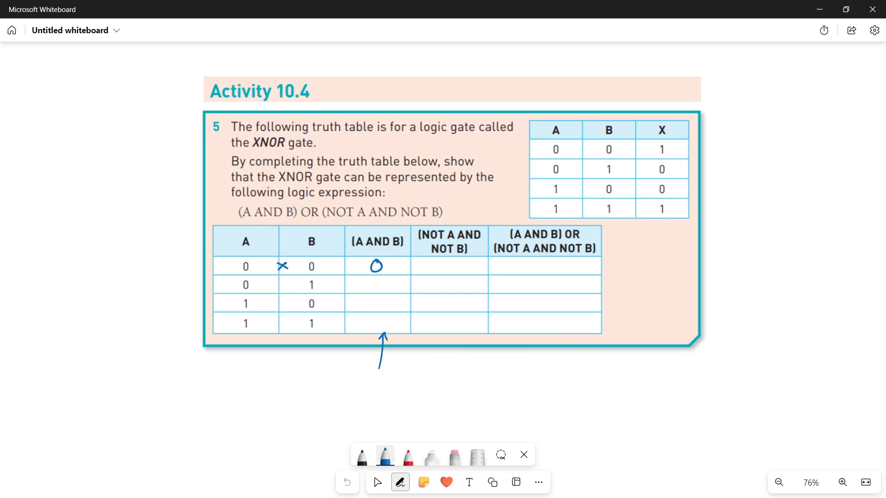
left_click_drag(377, 279, 377, 290)
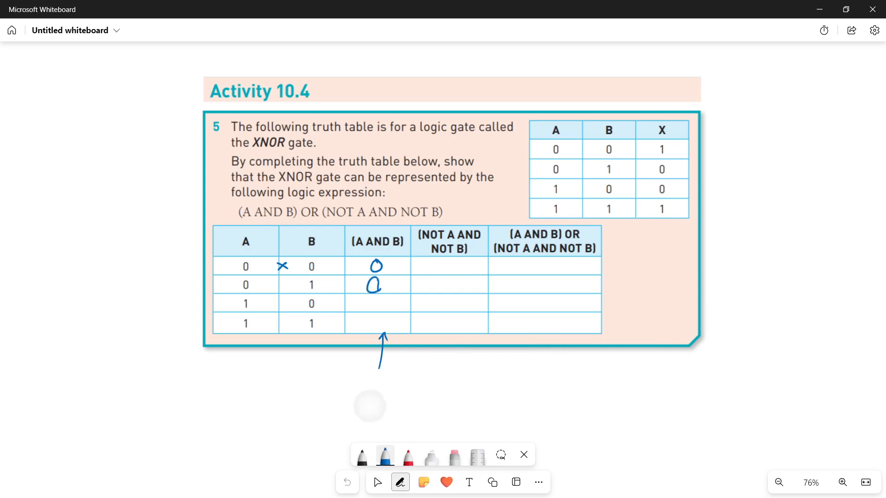
left_click_drag(367, 297, 378, 308)
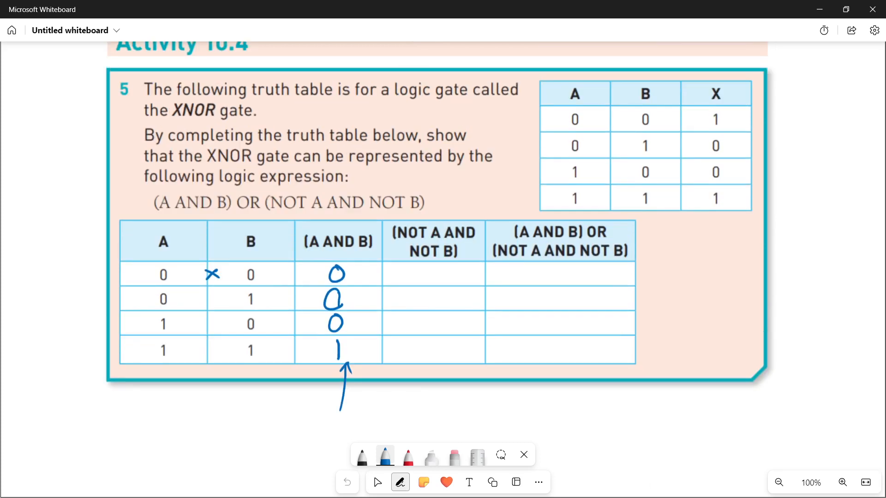
Erase the stray row-one mark and write NOT A and NOT B headings in black beside columns A and B
scroll("down", 3)
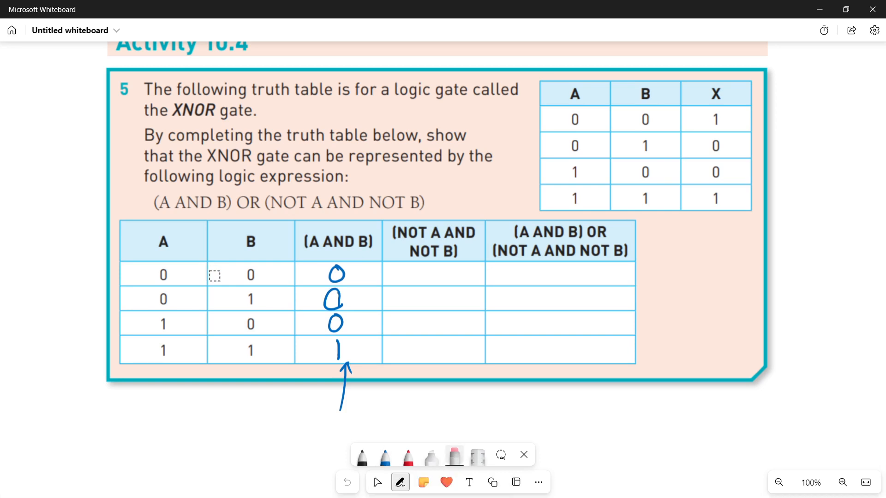
left_click(384, 457)
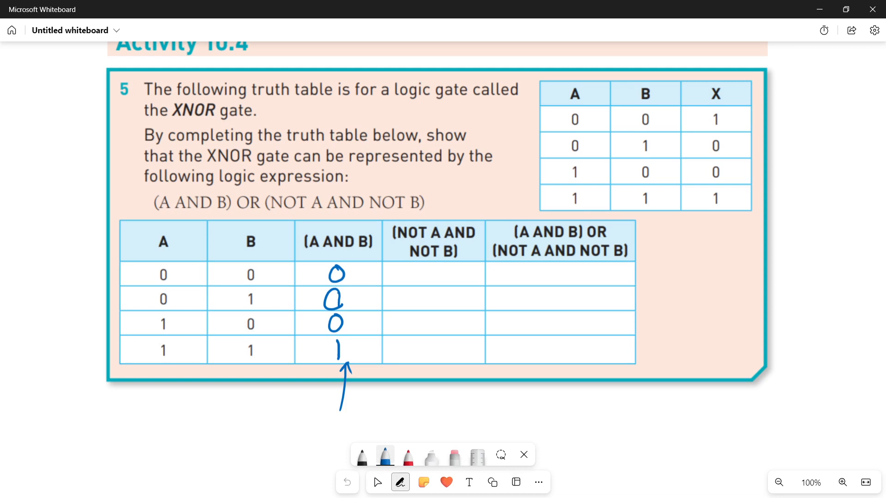
left_click(385, 455)
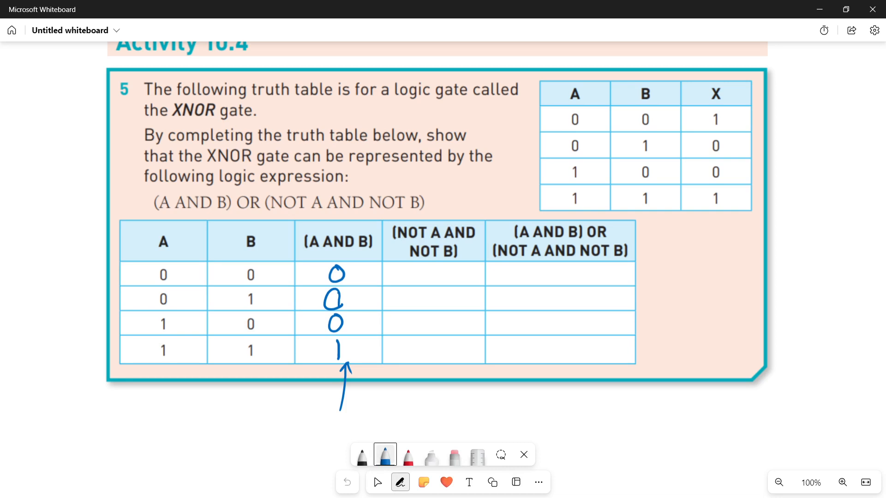
left_click(362, 455)
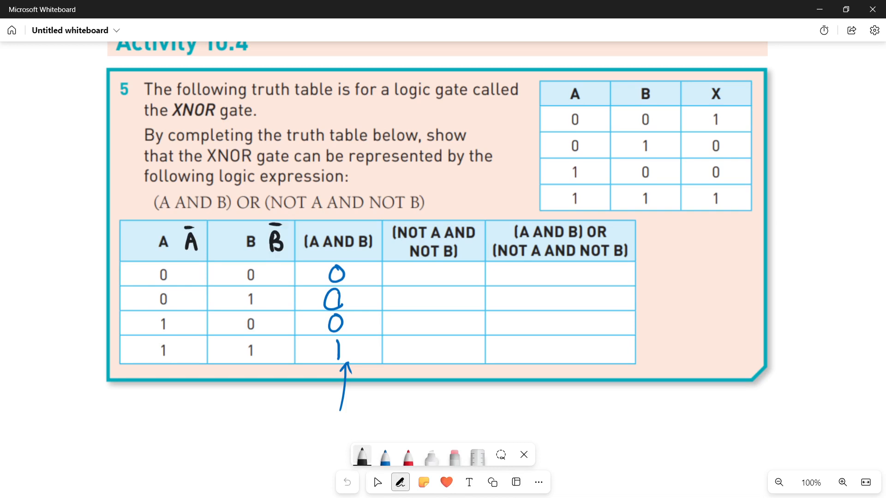
left_click(385, 455)
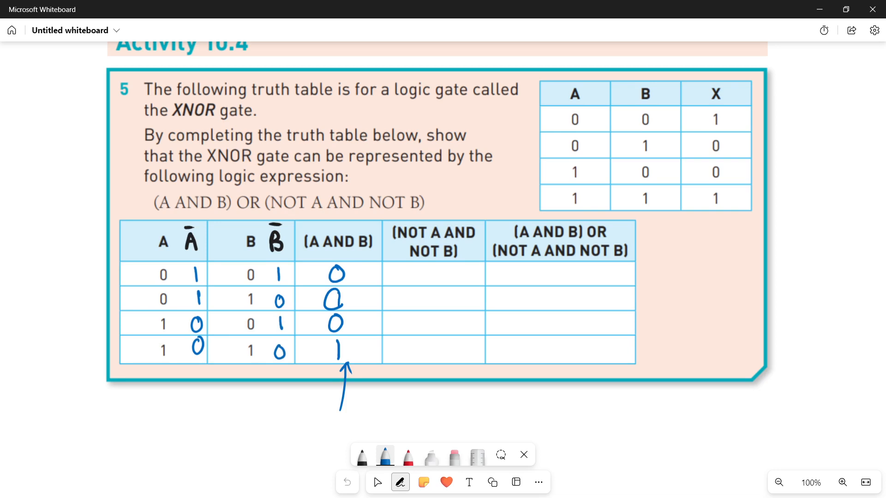
Bracket the NOT values, fill (NOT A AND NOT B) with 1, 0, 0, 0, and erase the helper marks
left_click_drag(198, 384, 198, 399)
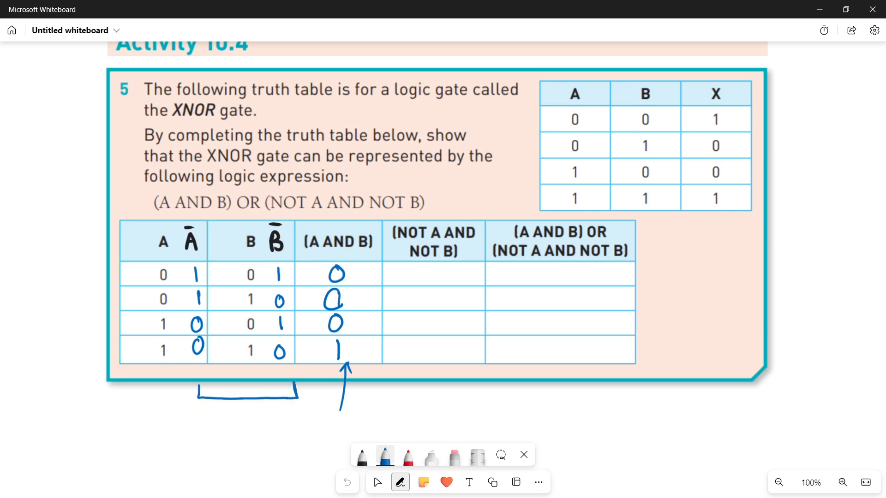
left_click_drag(246, 401, 412, 410)
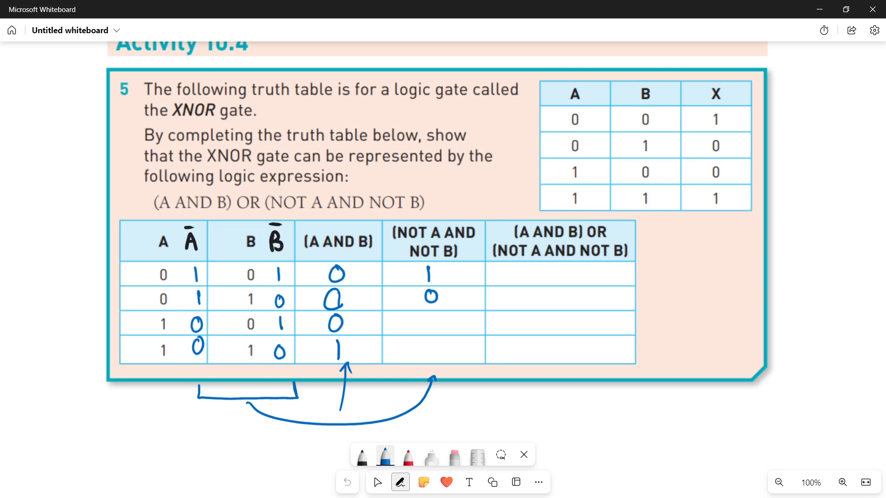
left_click_drag(427, 320, 435, 325)
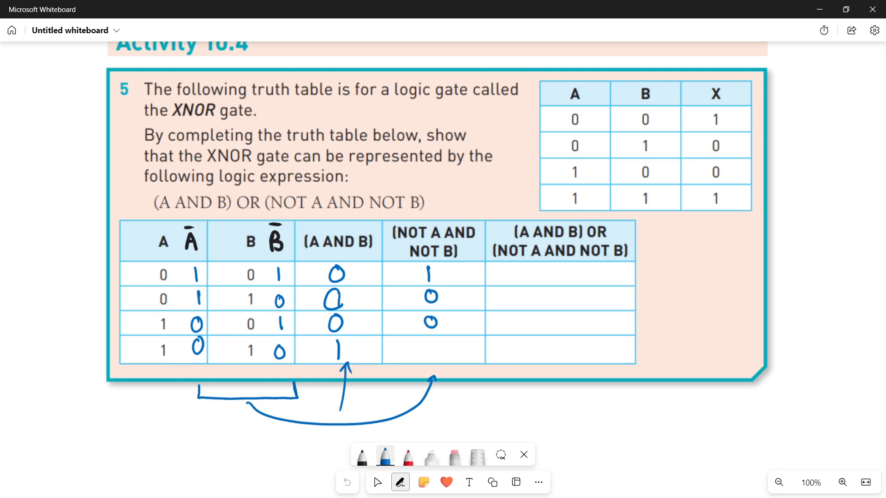
left_click(476, 455)
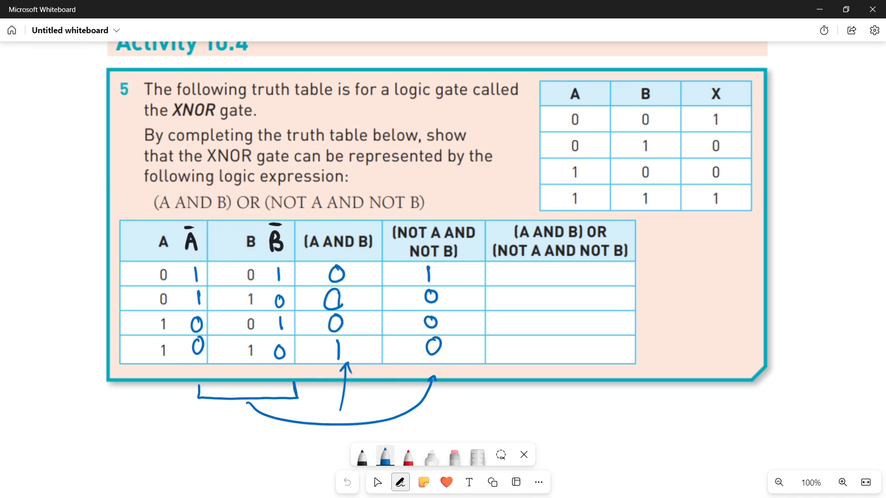
left_click(377, 482)
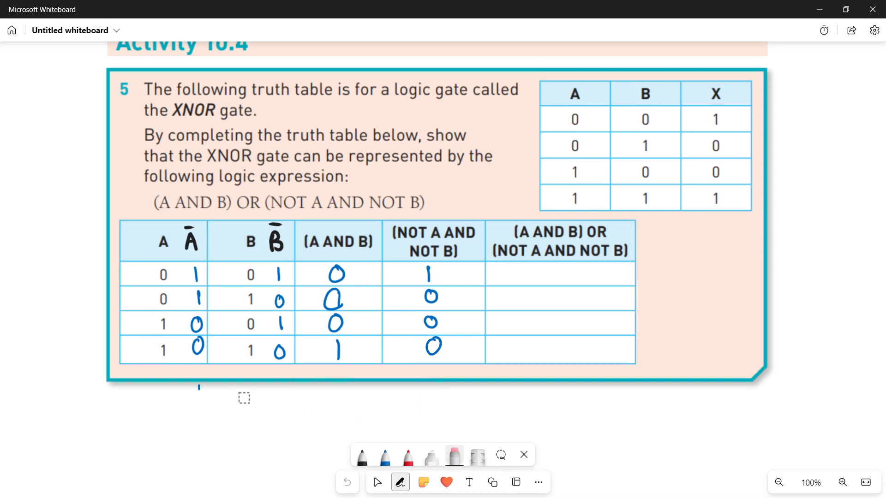
Draw + signs between each row's terms and write 1, 0, 0, 1 in the final OR column in blue
left_click(385, 455)
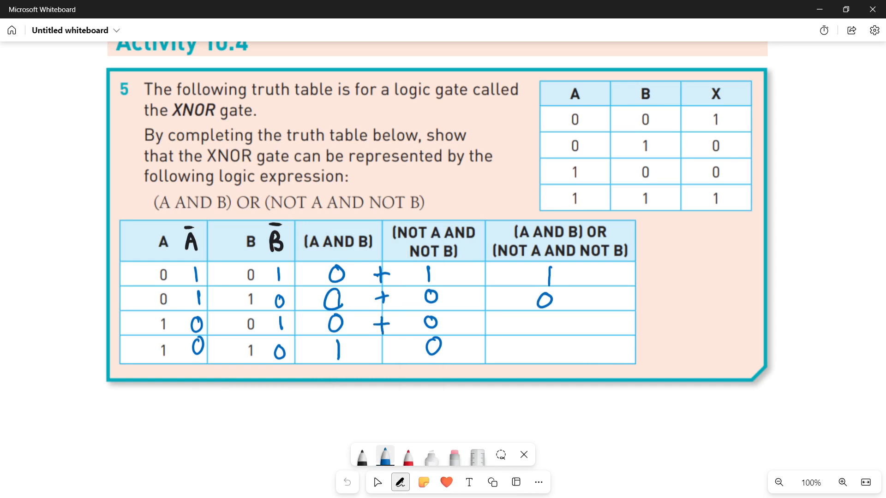
left_click(384, 454)
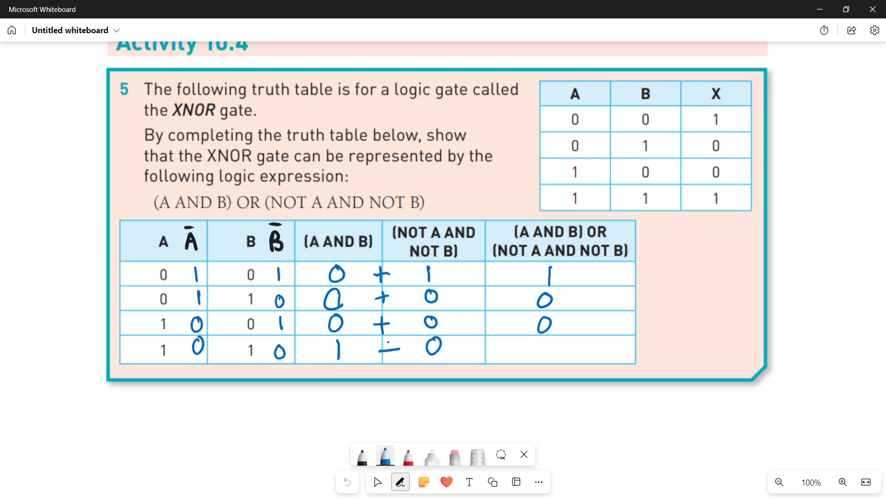
left_click_drag(387, 342, 388, 359)
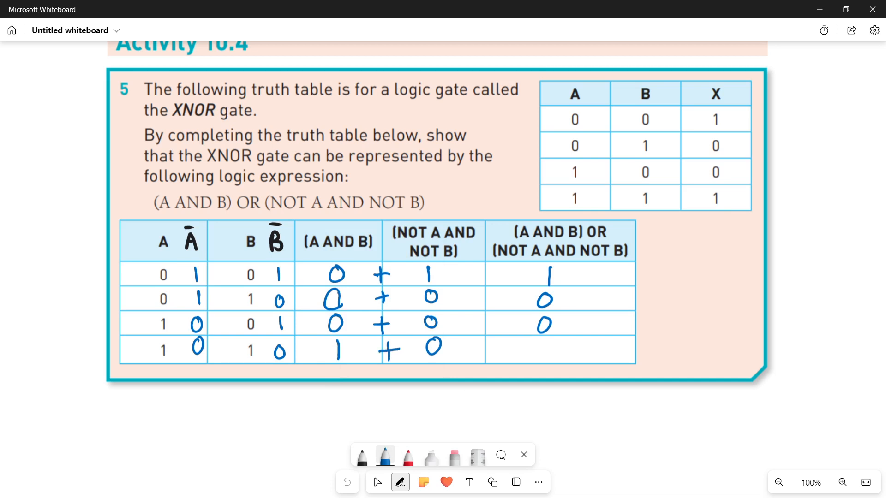
left_click_drag(540, 336, 542, 359)
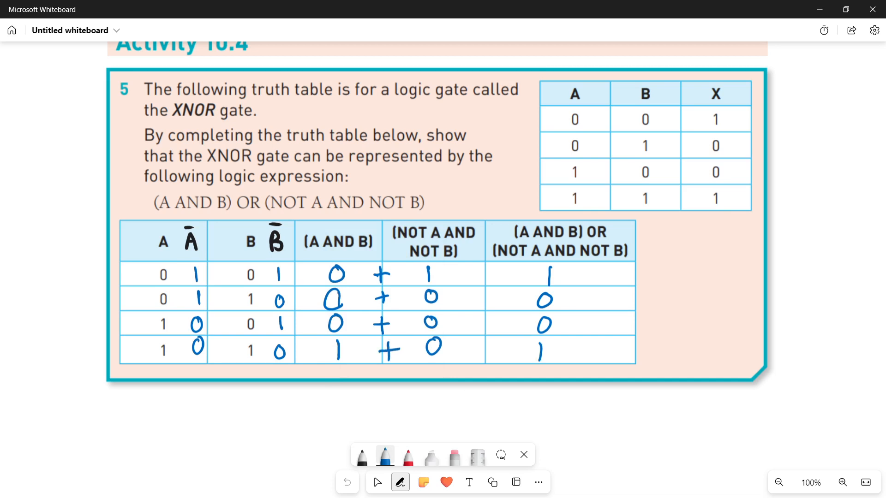
Draw a curved arrow from the output column to the X column and label the expression XNOR
scroll("down", 3)
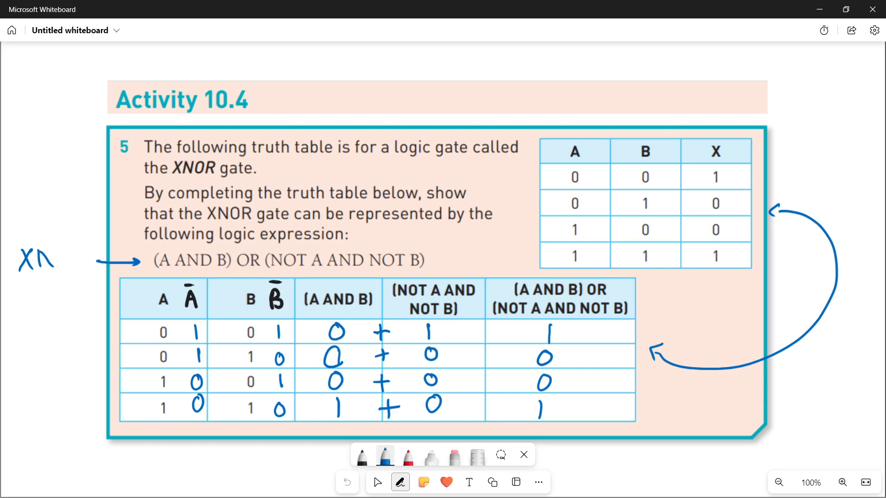
type("NOR")
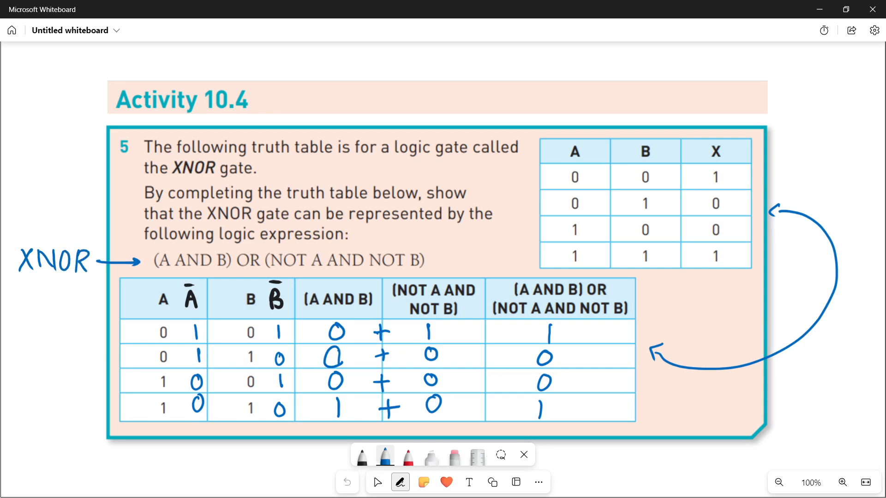